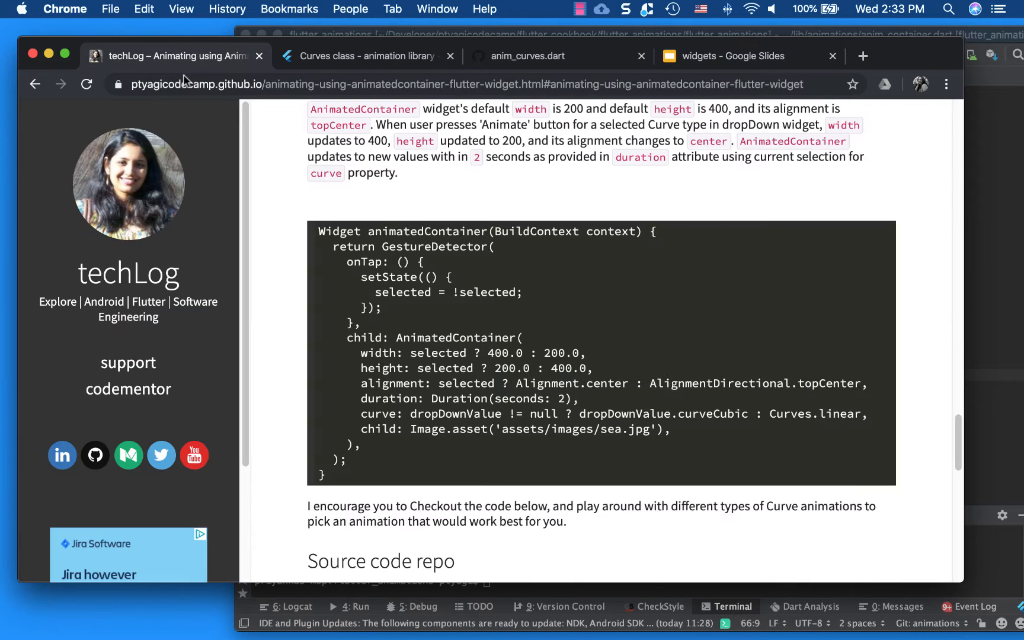
Open the AnimatedPositioned Flutter widget article from the techLog home page.
scroll("up", 3)
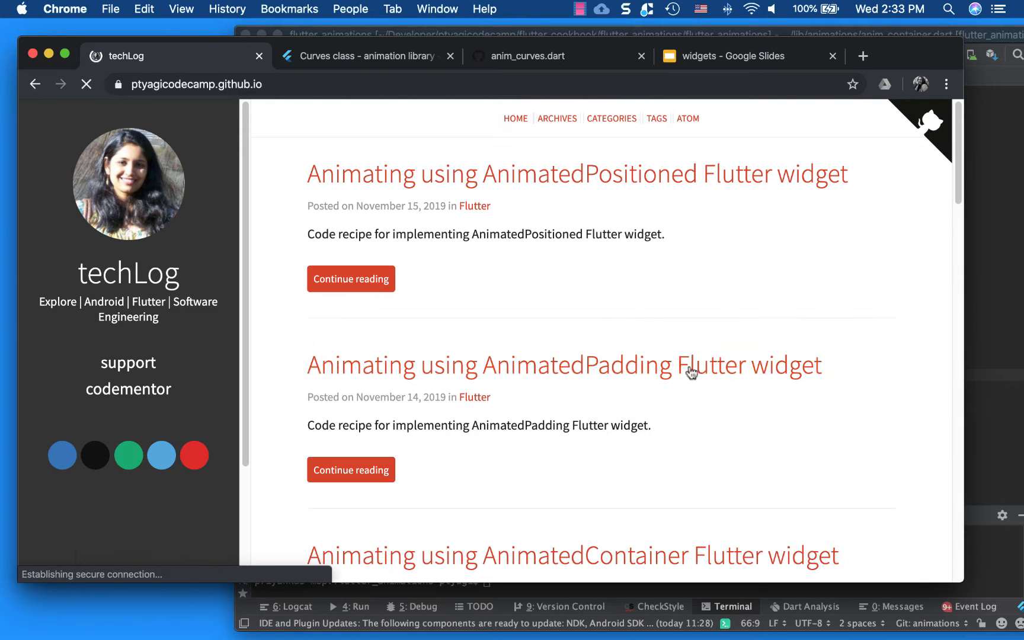
left_click(577, 174)
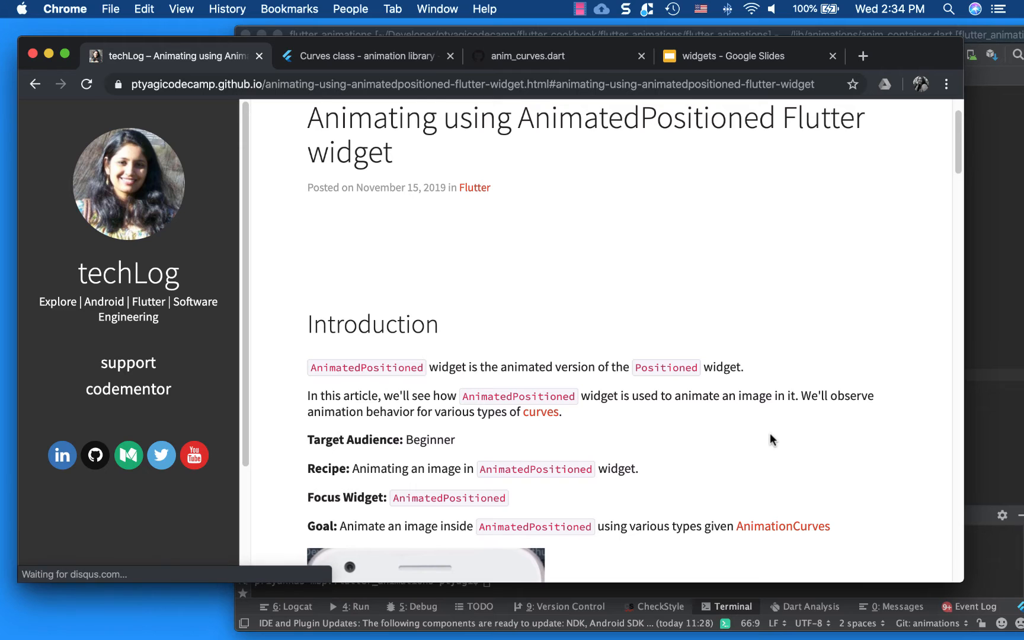
scroll("down", 3)
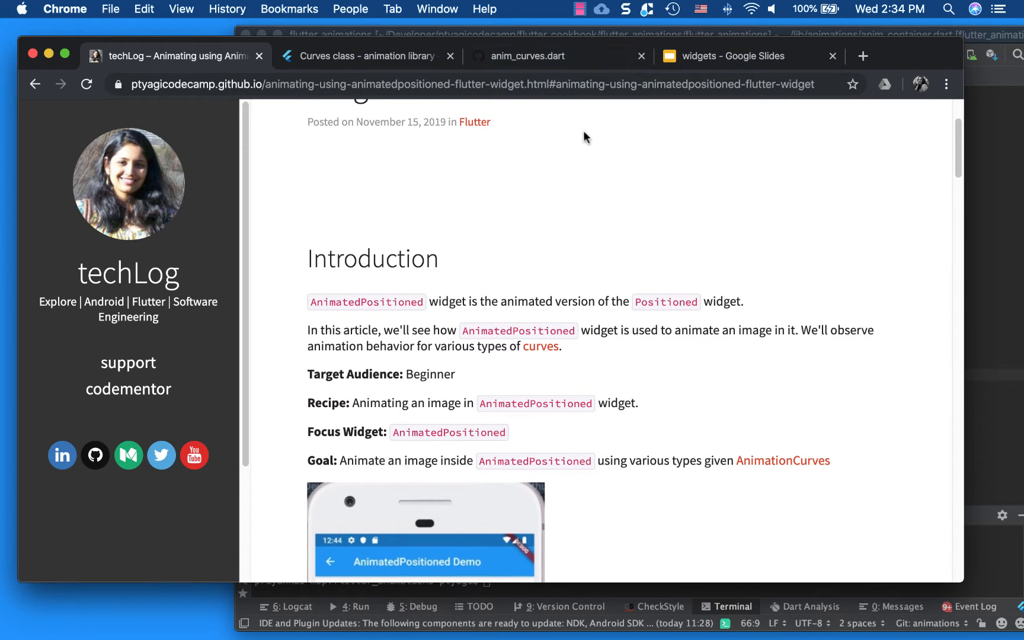
Review the anim_curves.dart gist and the Flutter Curves class documentation.
left_click(529, 55)
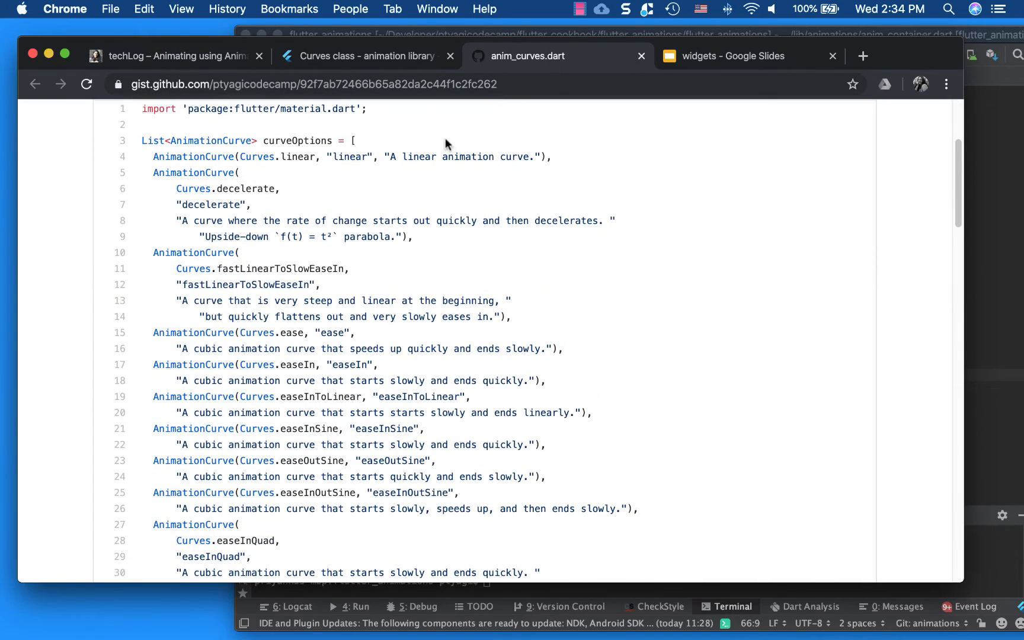
left_click(366, 55)
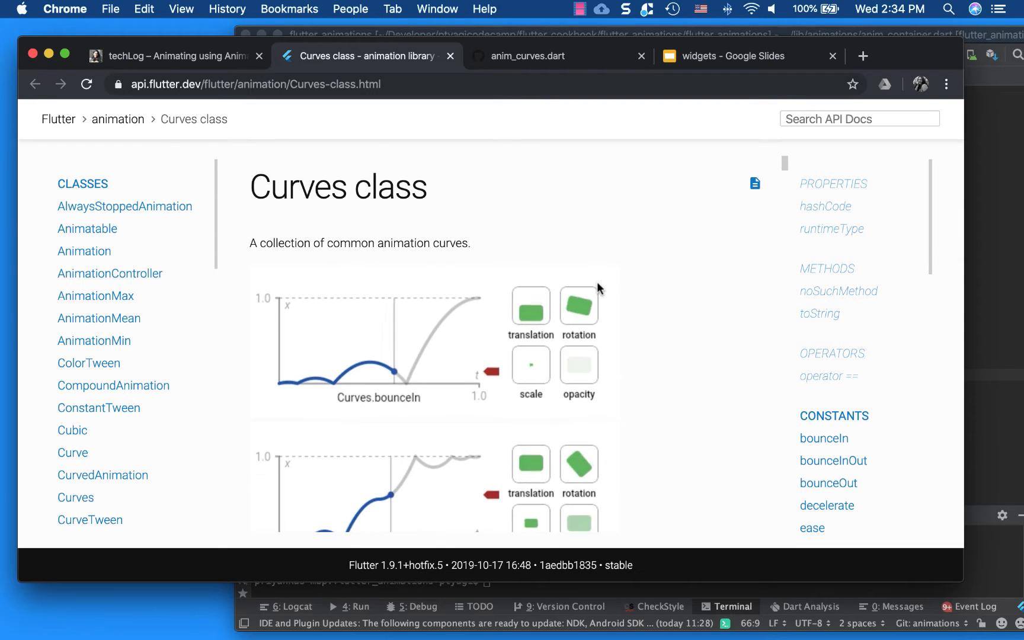
scroll("down", 3)
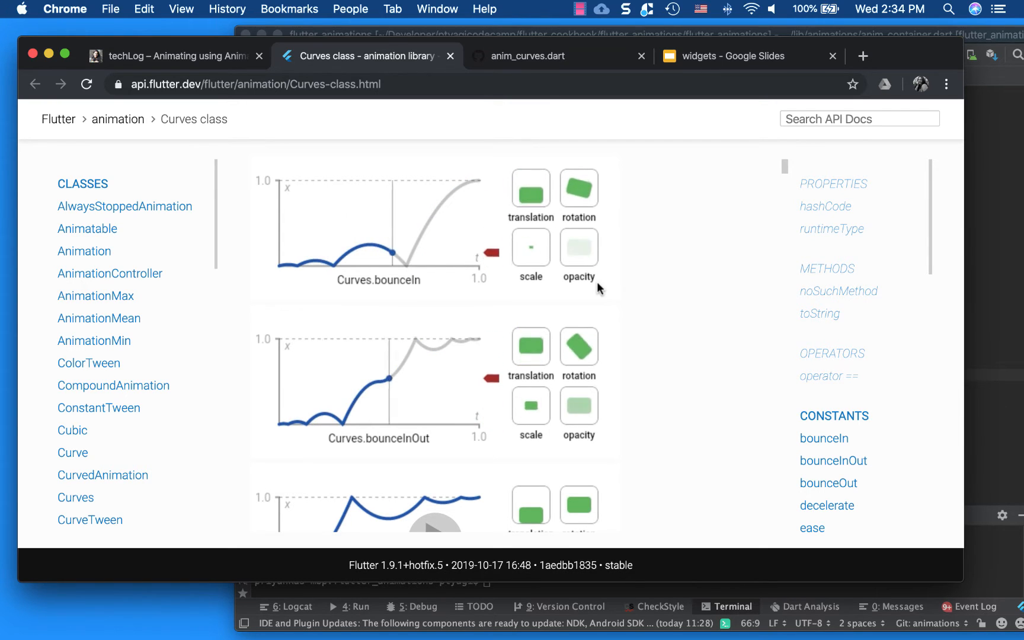
Return to the article and scroll to its goal and the decelerate curve screenshot.
left_click(173, 56)
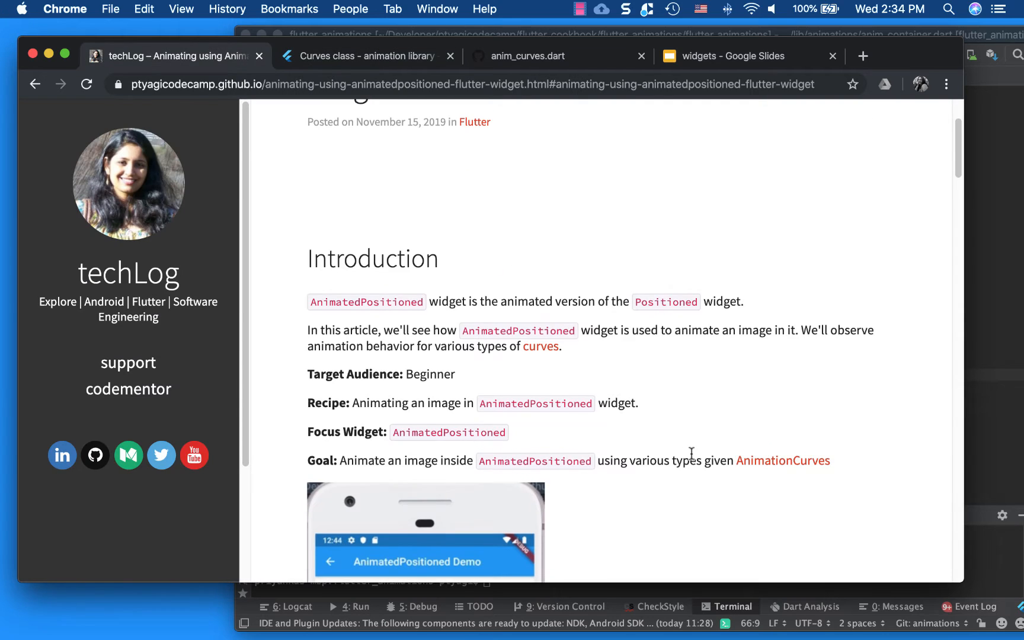
scroll("down", 3)
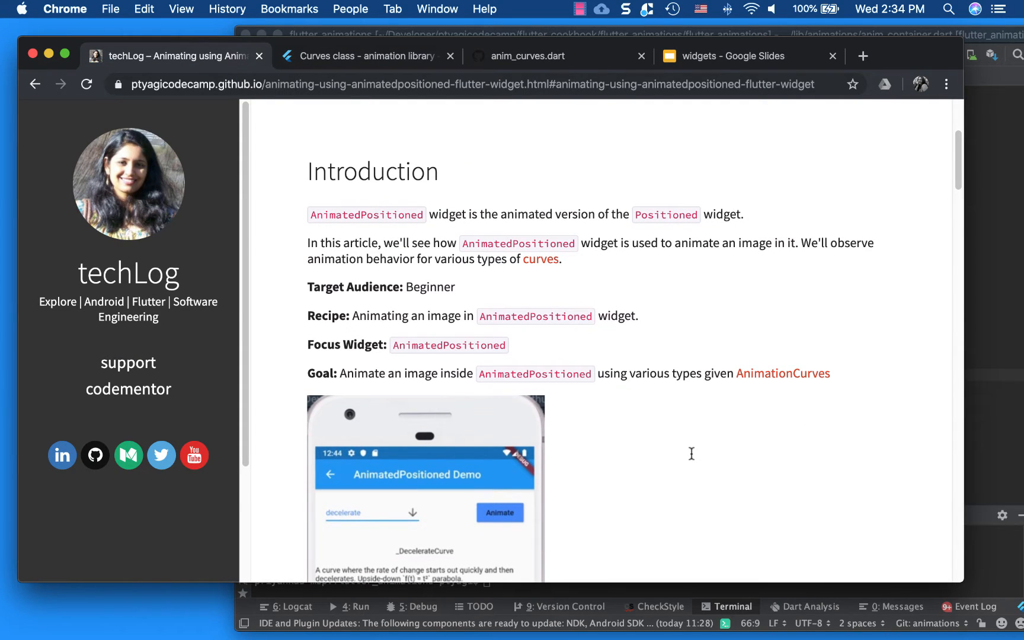
scroll("down", 3)
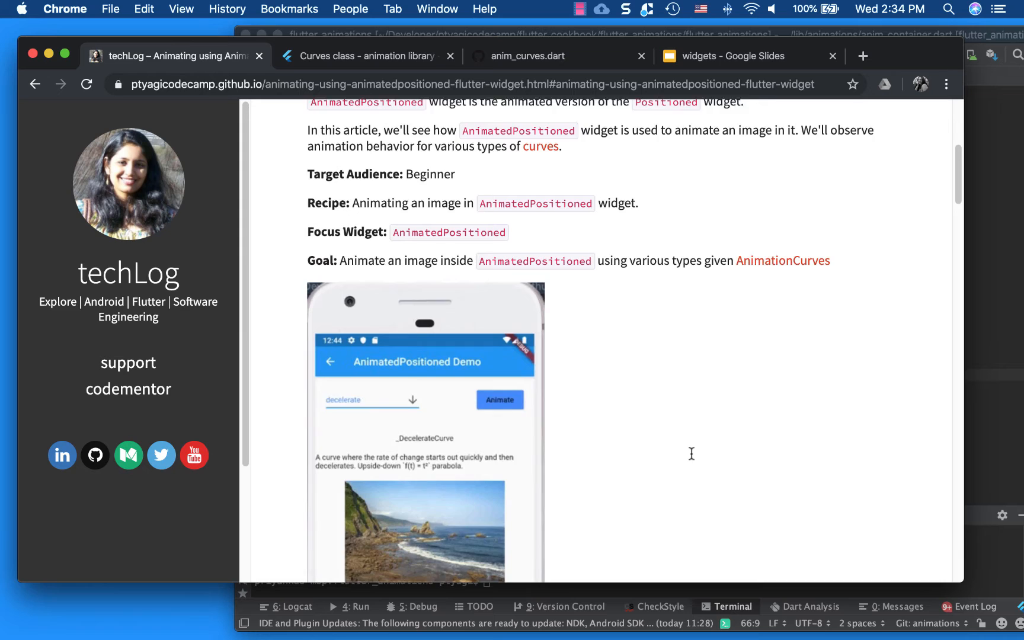
scroll("down", 3)
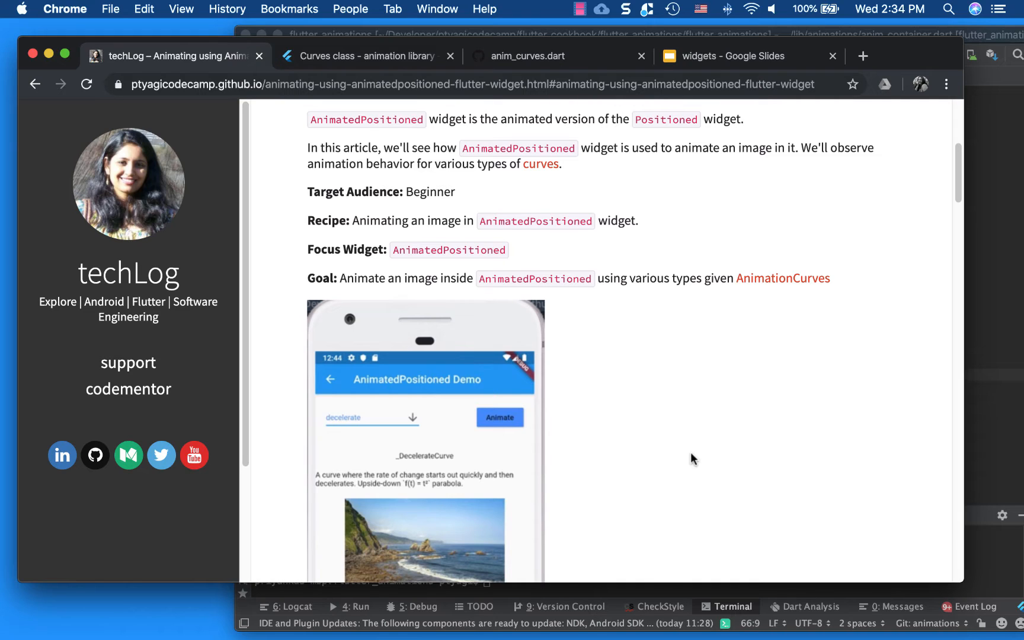
mouse_move(969, 400)
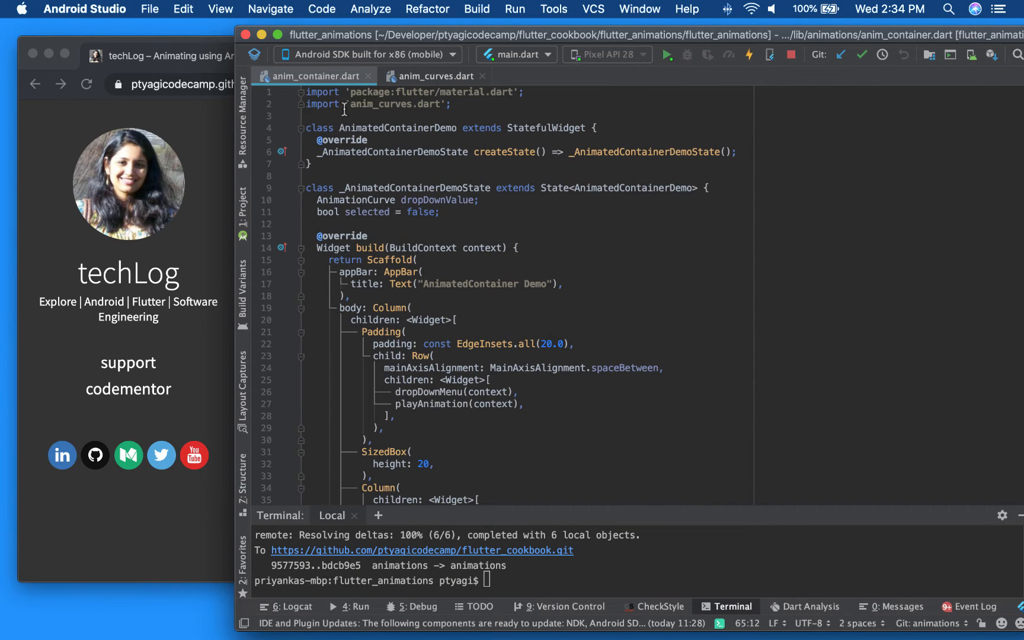
Open anim_positioned.dart from lib > animations in the Project tool window.
left_click(241, 203)
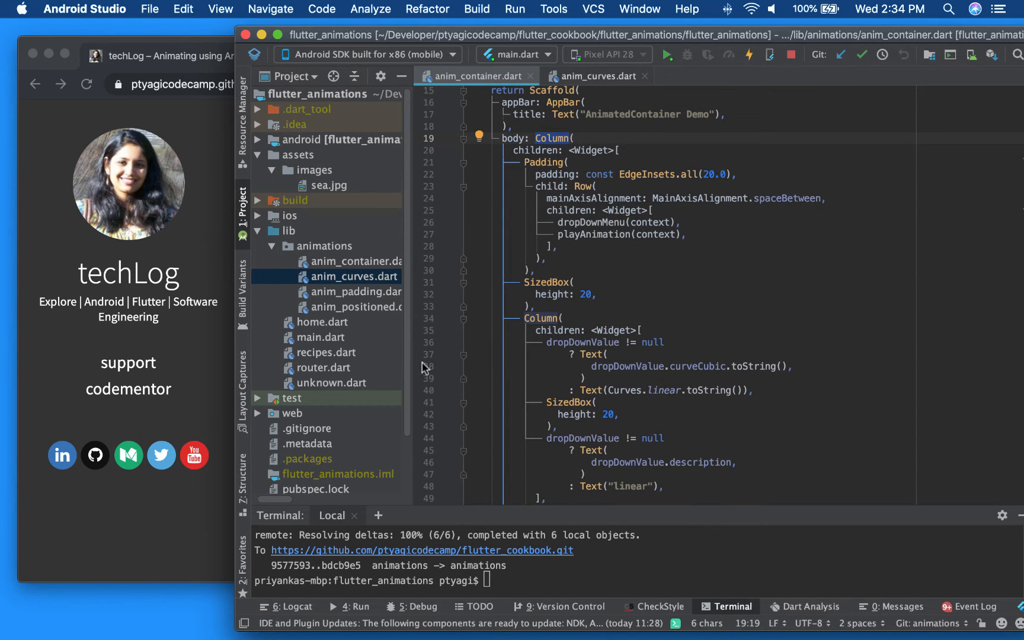
left_click(353, 307)
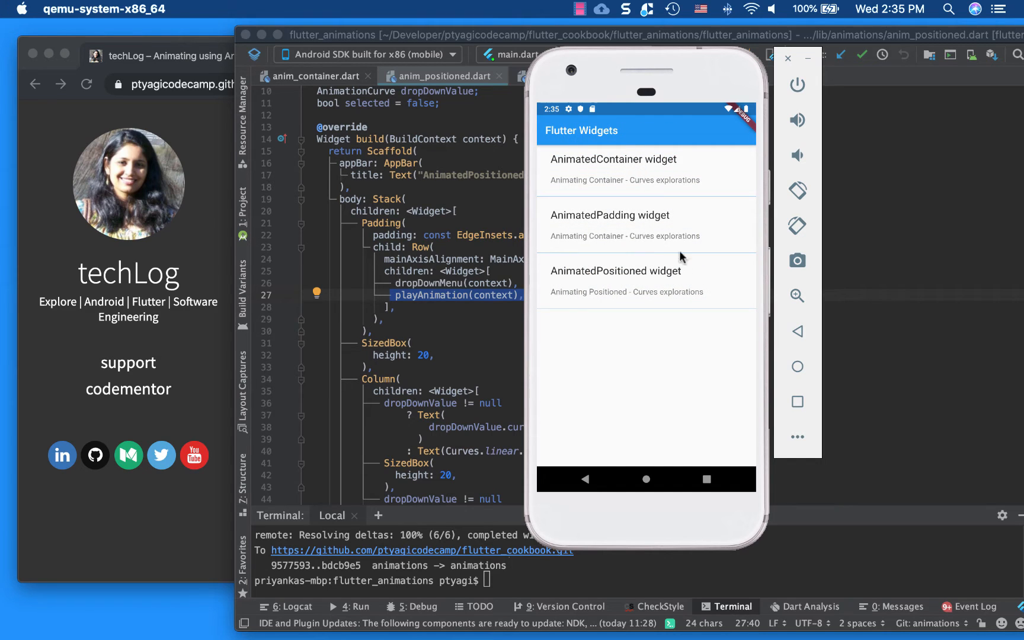
mouse_move(645, 283)
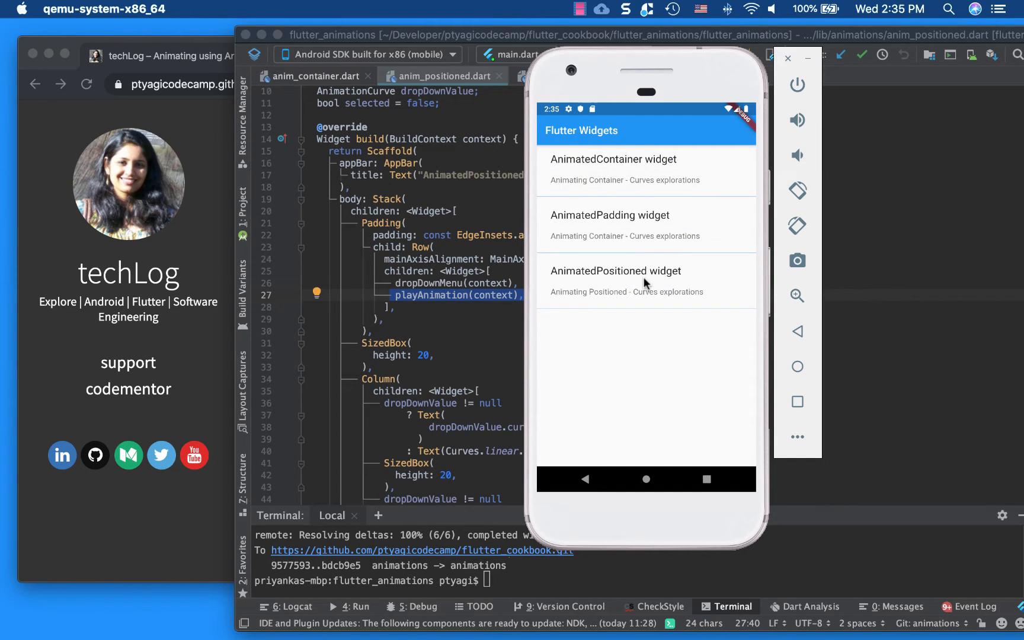
Open the AnimatedPositioned widget demo and animate the beach image larger with the linear curve.
left_click(615, 270)
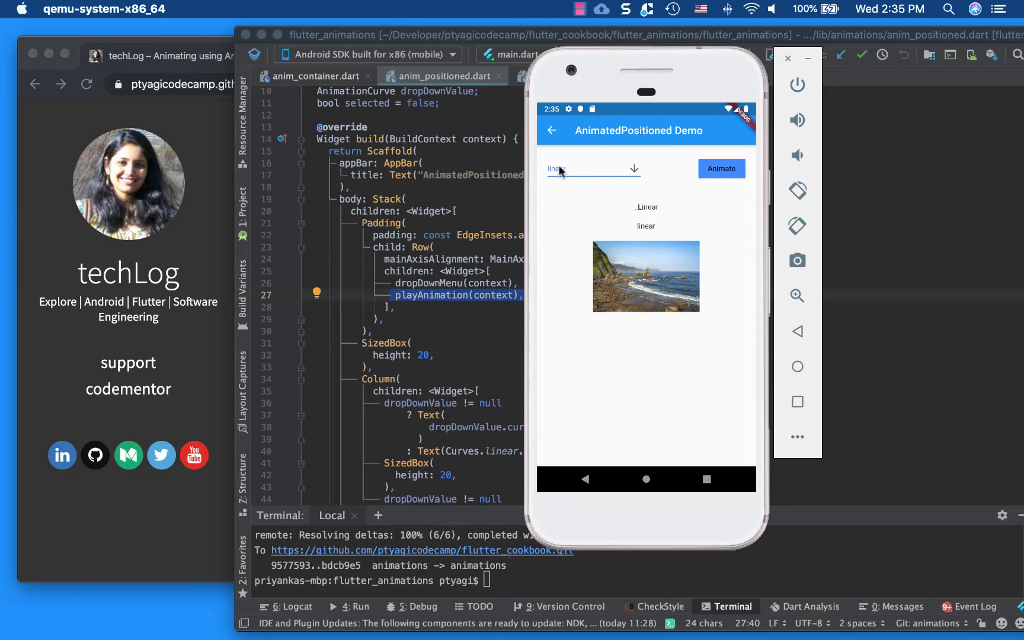
mouse_move(632, 190)
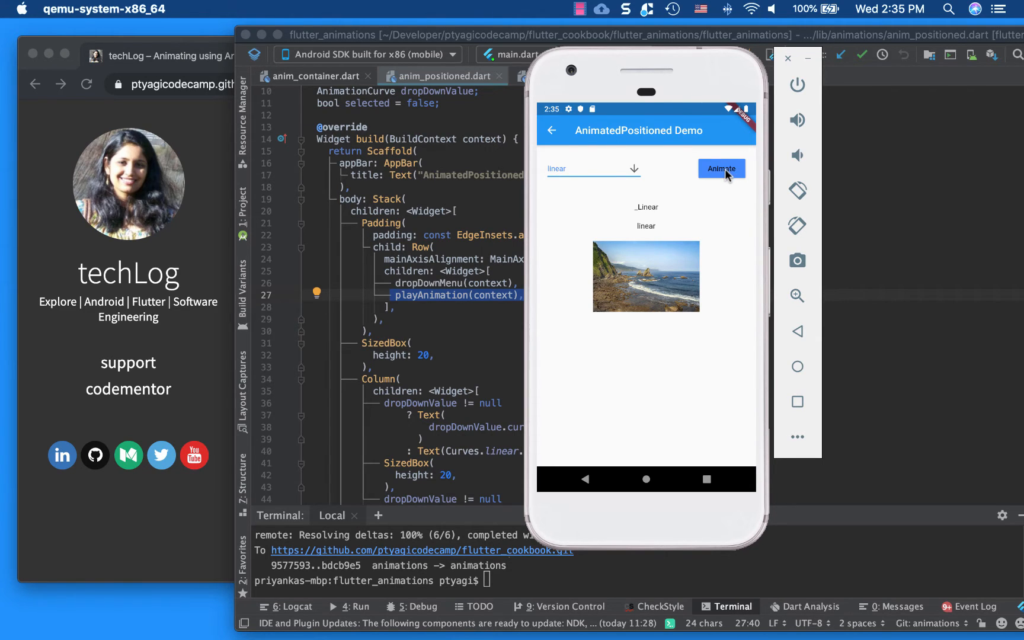
left_click(721, 169)
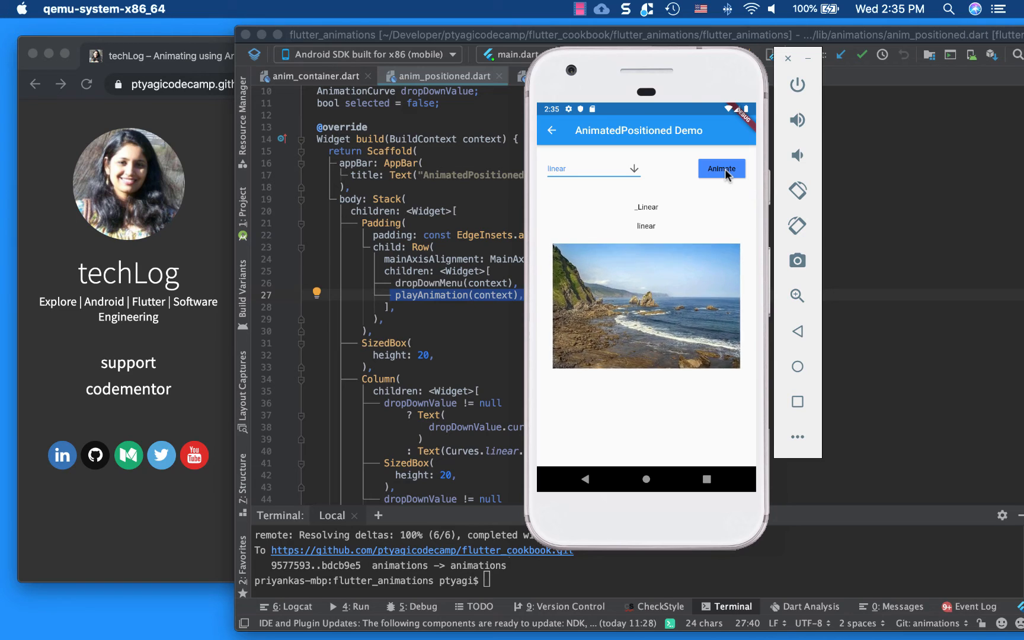
left_click(721, 168)
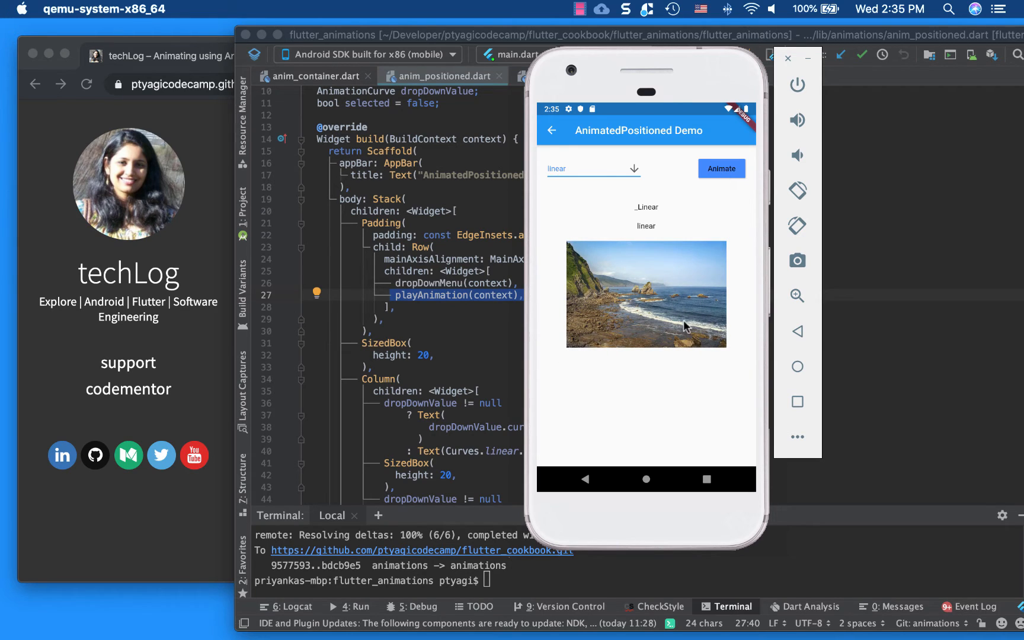
mouse_move(658, 291)
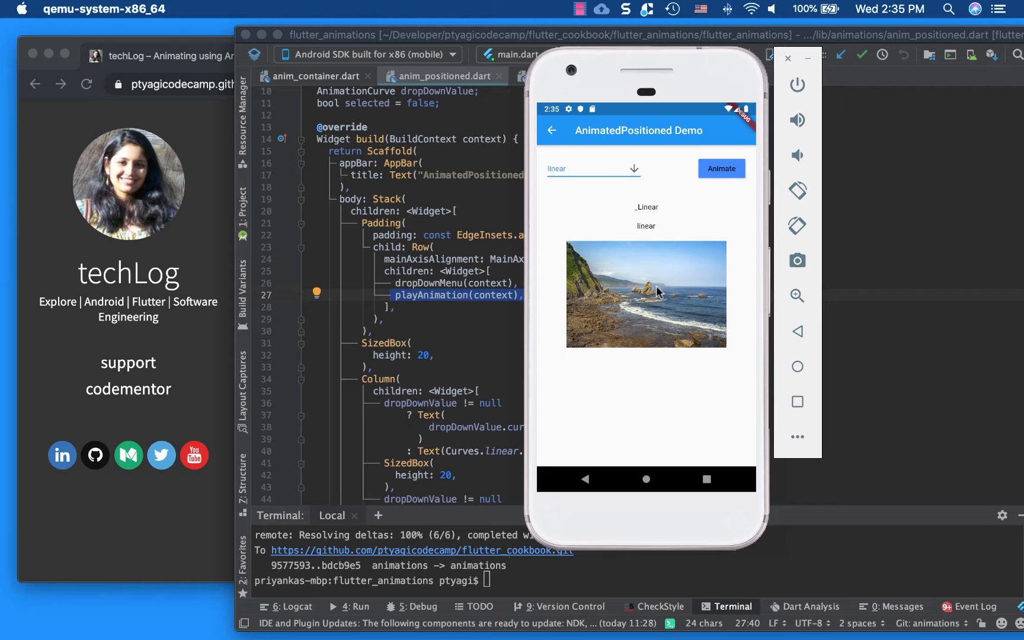
mouse_move(636, 176)
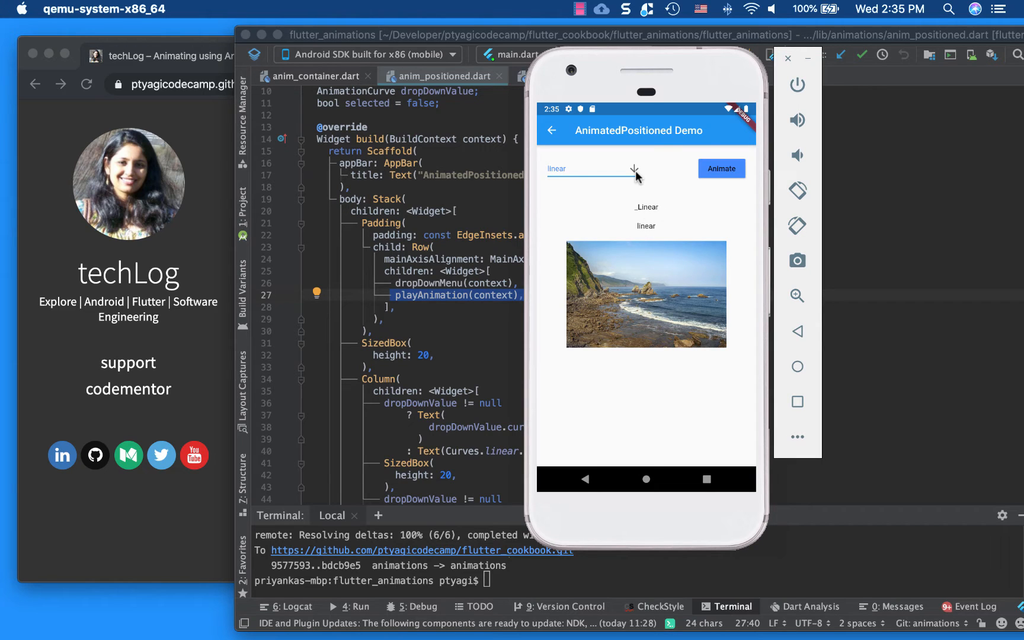
Choose the easeIn curve and animate the coastal photo down to its smaller size.
left_click(592, 168)
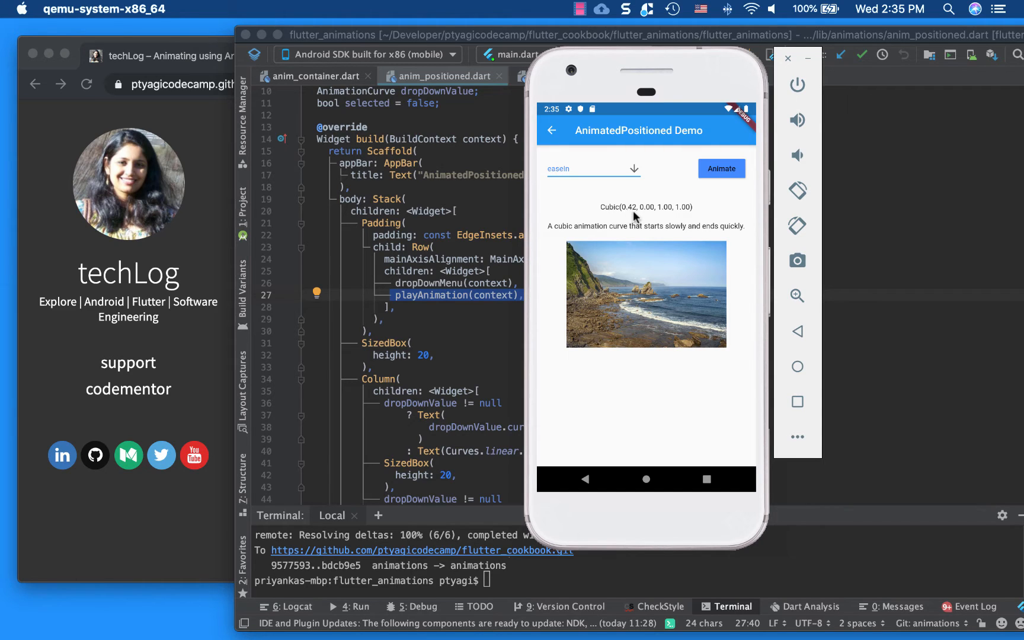
mouse_move(648, 213)
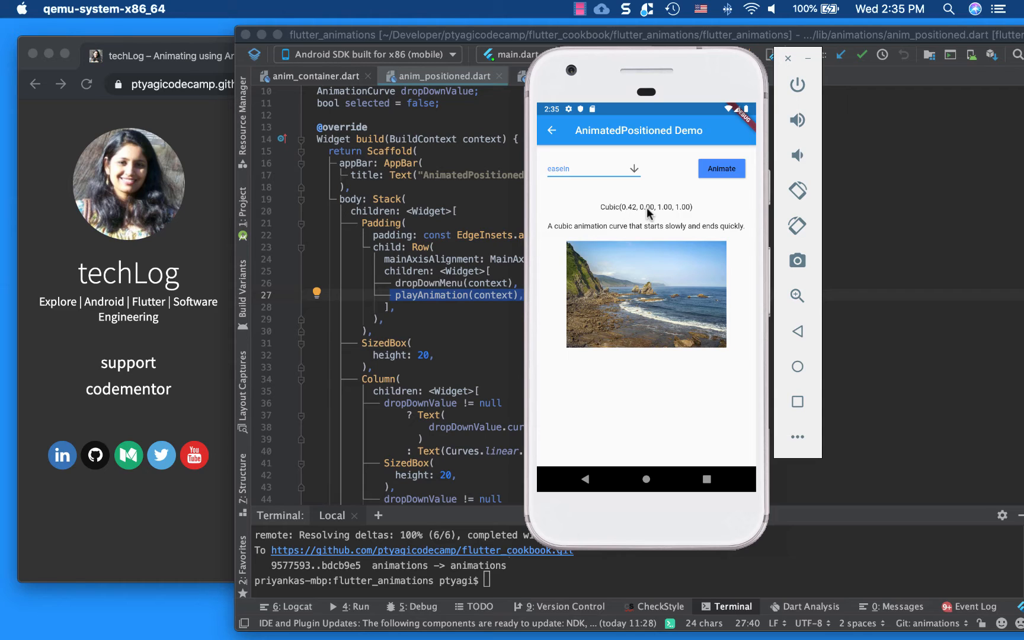
mouse_move(674, 212)
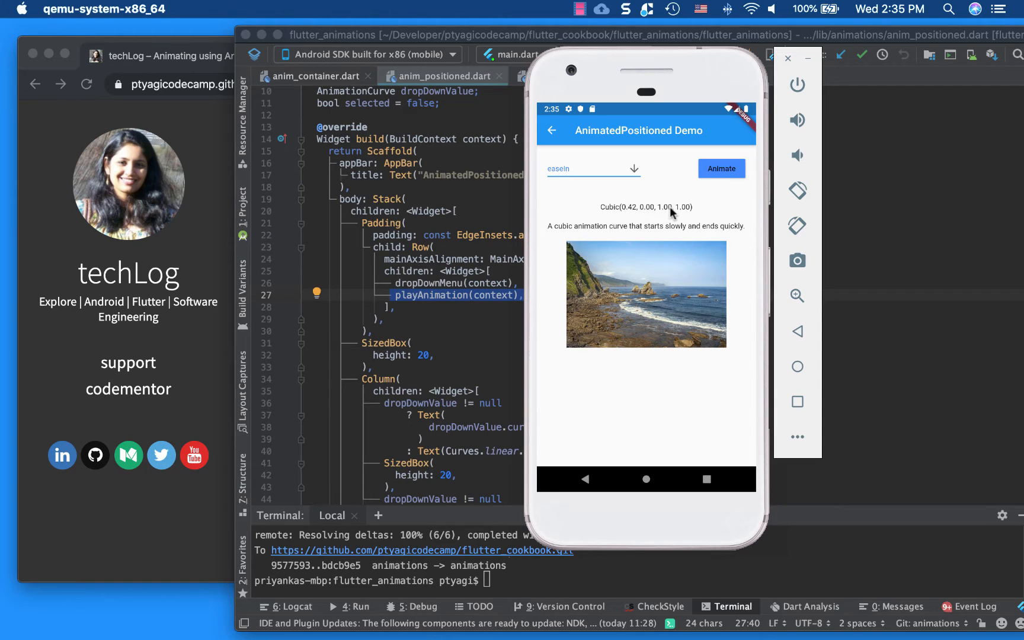
mouse_move(688, 217)
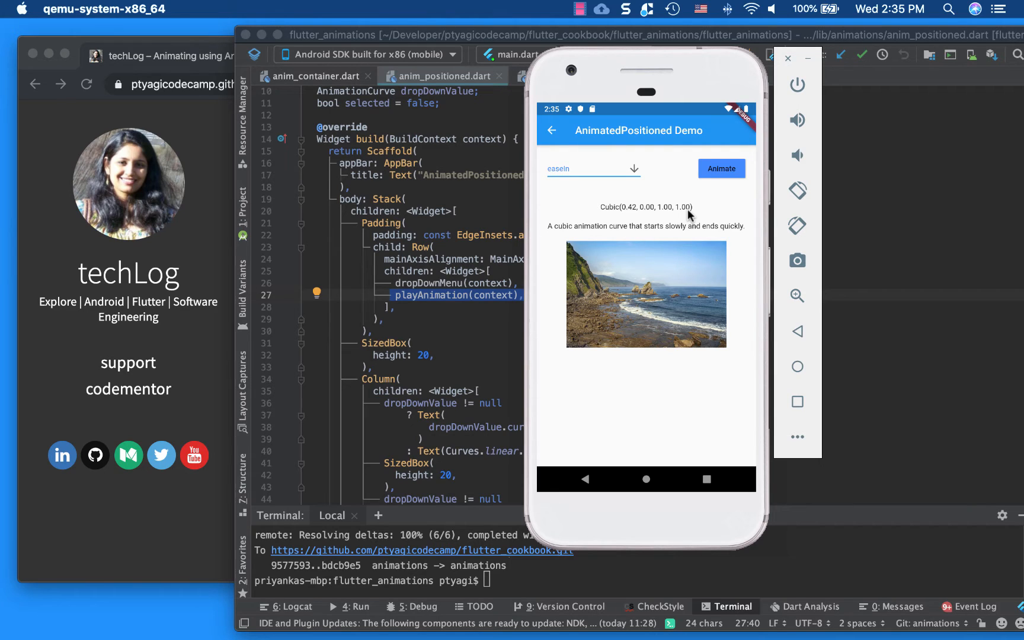
mouse_move(596, 236)
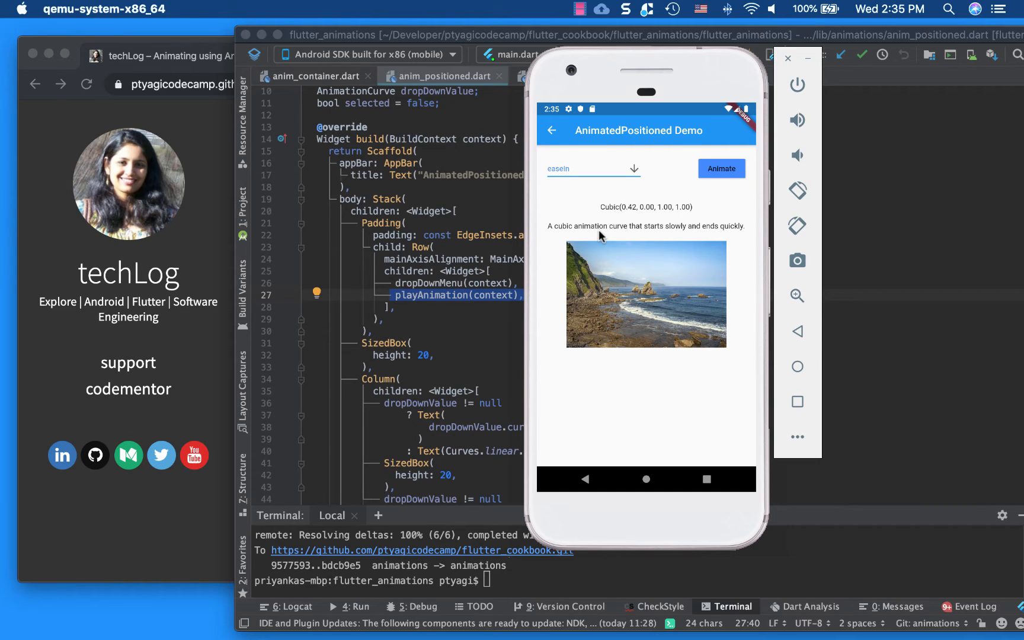
mouse_move(610, 235)
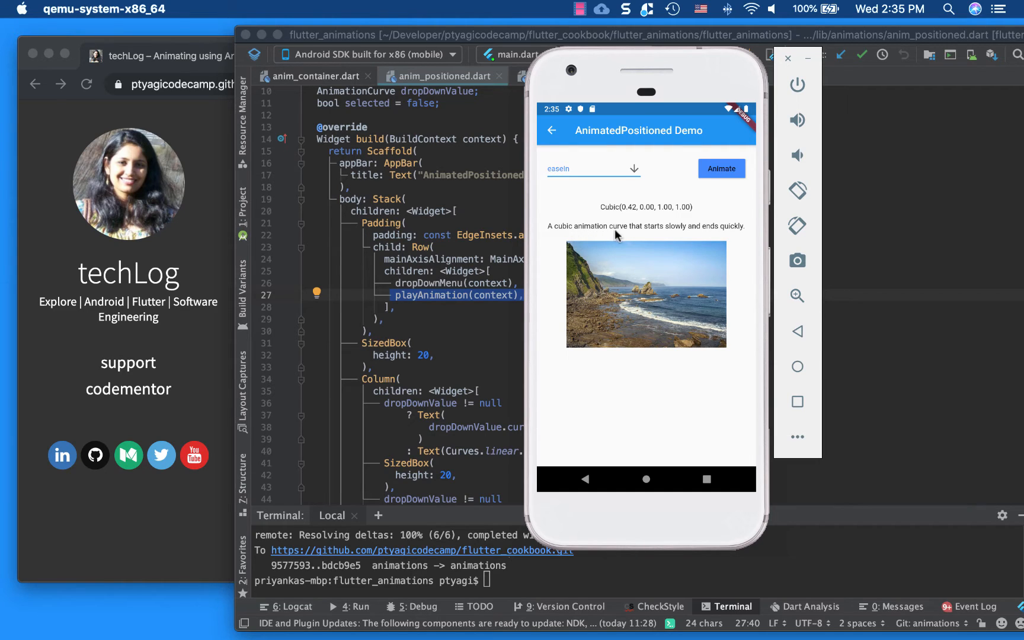
mouse_move(709, 229)
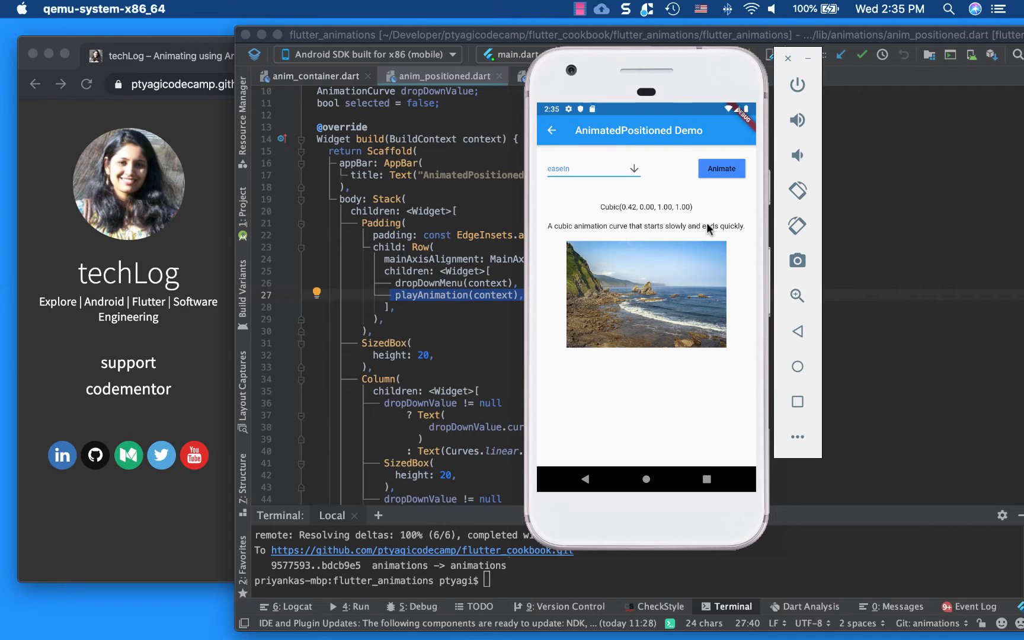
left_click(721, 169)
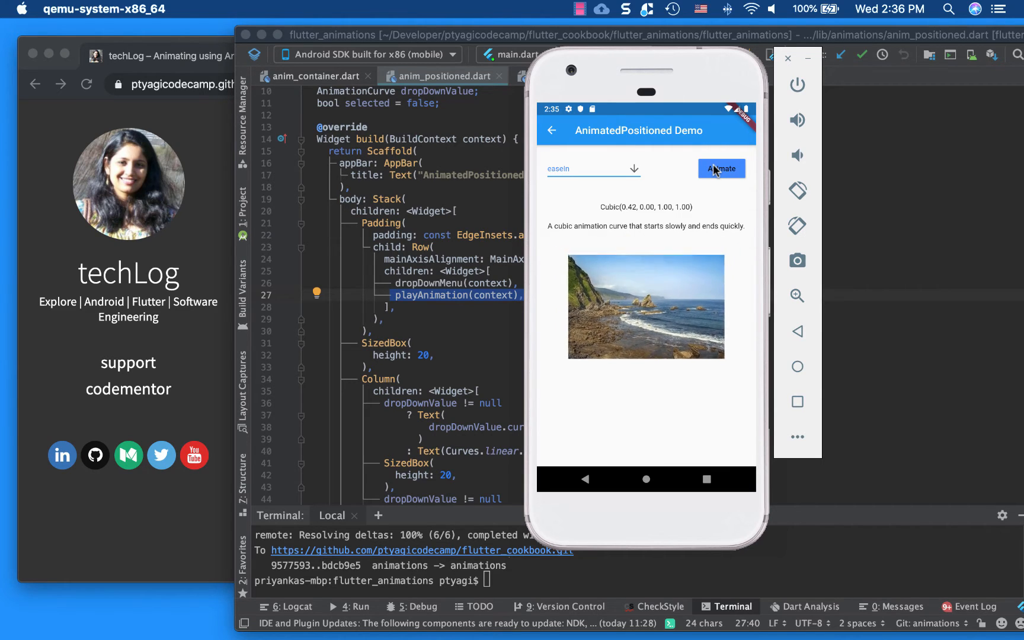
left_click(721, 168)
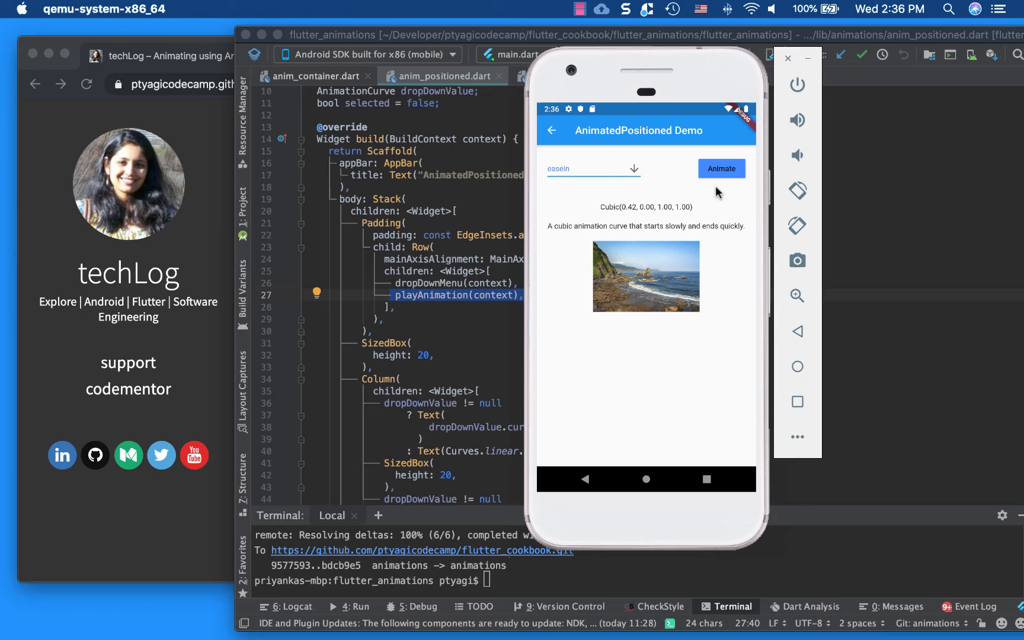
mouse_move(439, 305)
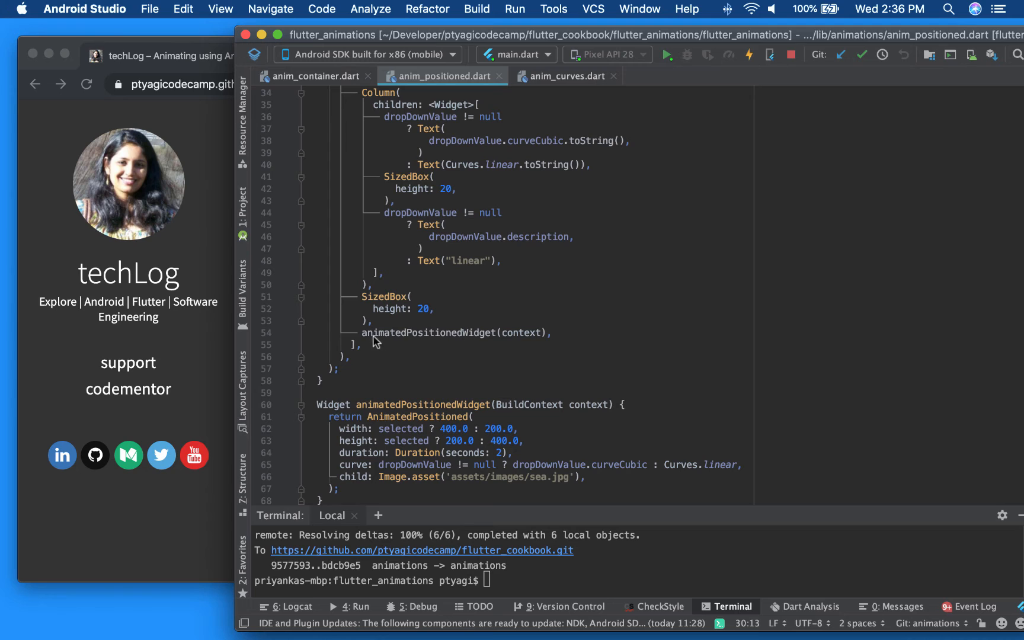
mouse_move(467, 342)
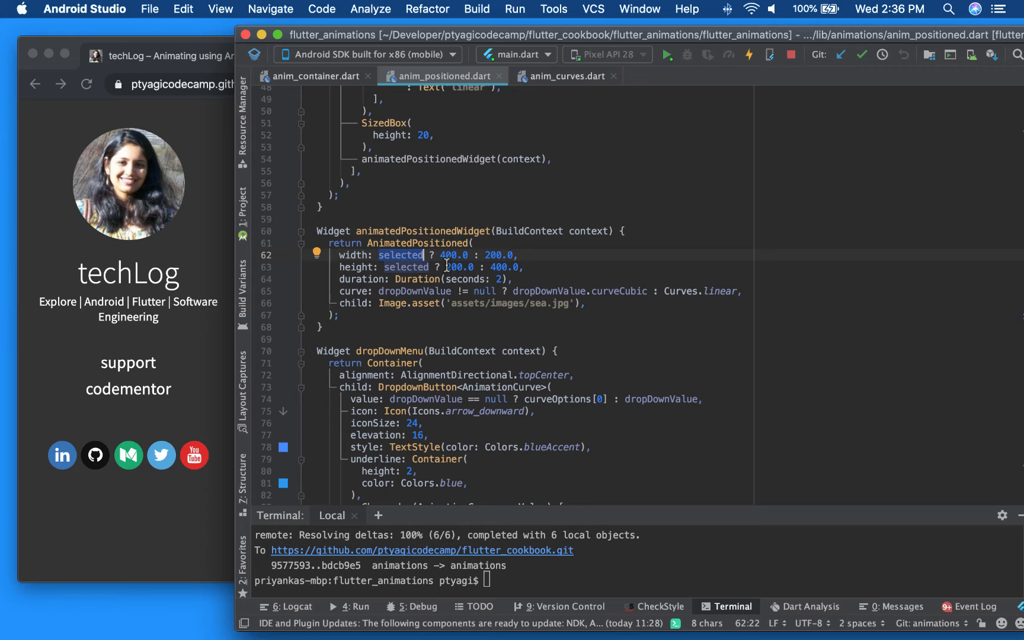
mouse_move(459, 285)
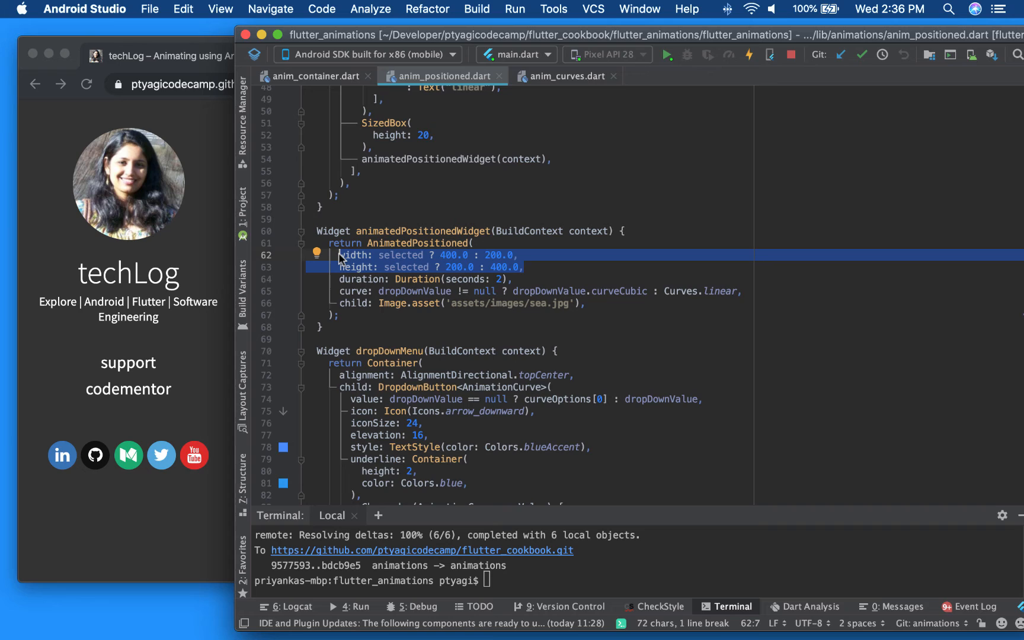
mouse_move(500, 278)
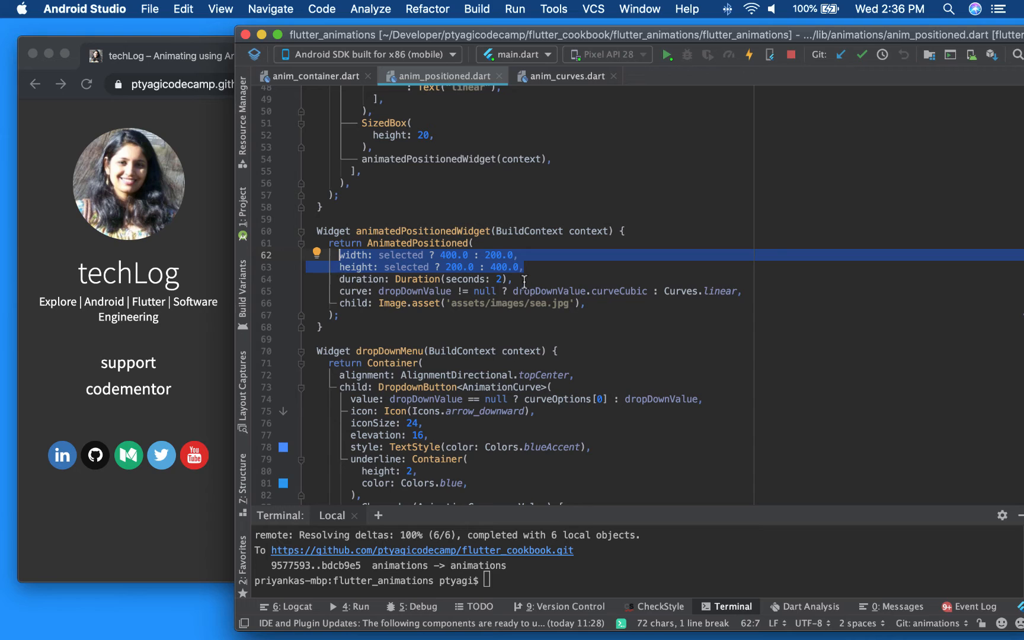
Select the curve line of animatedPositionedWidget showing the curveCubic fallback.
left_click(502, 278)
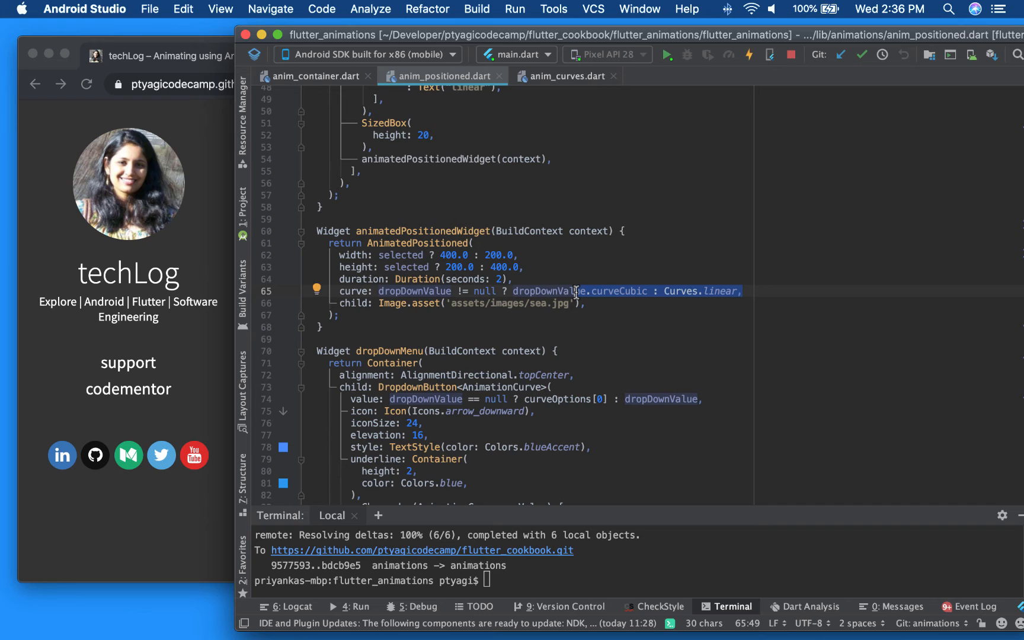
mouse_move(369, 305)
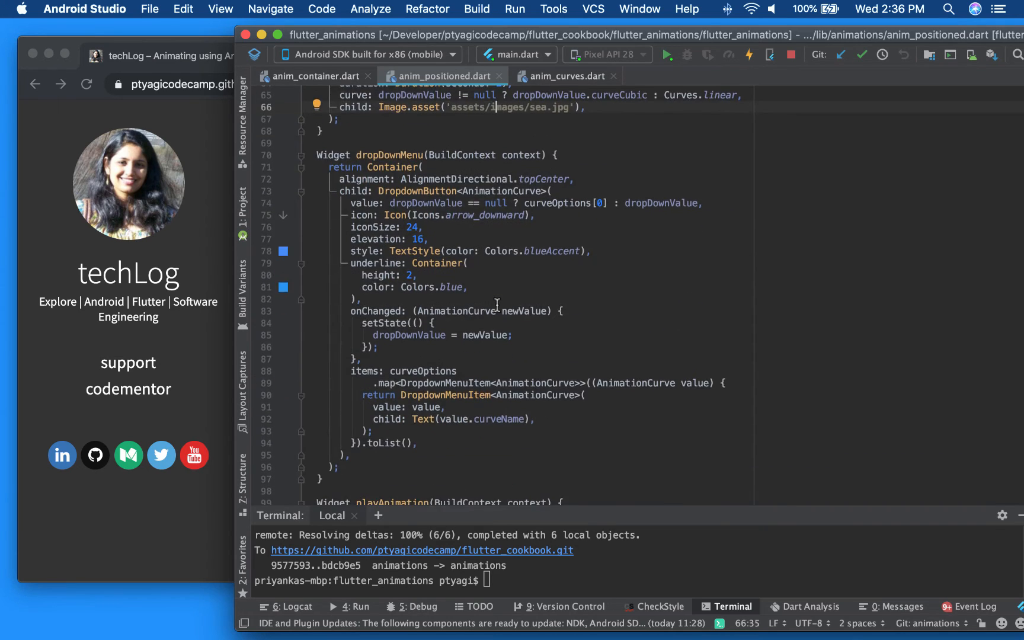
scroll("down", 3)
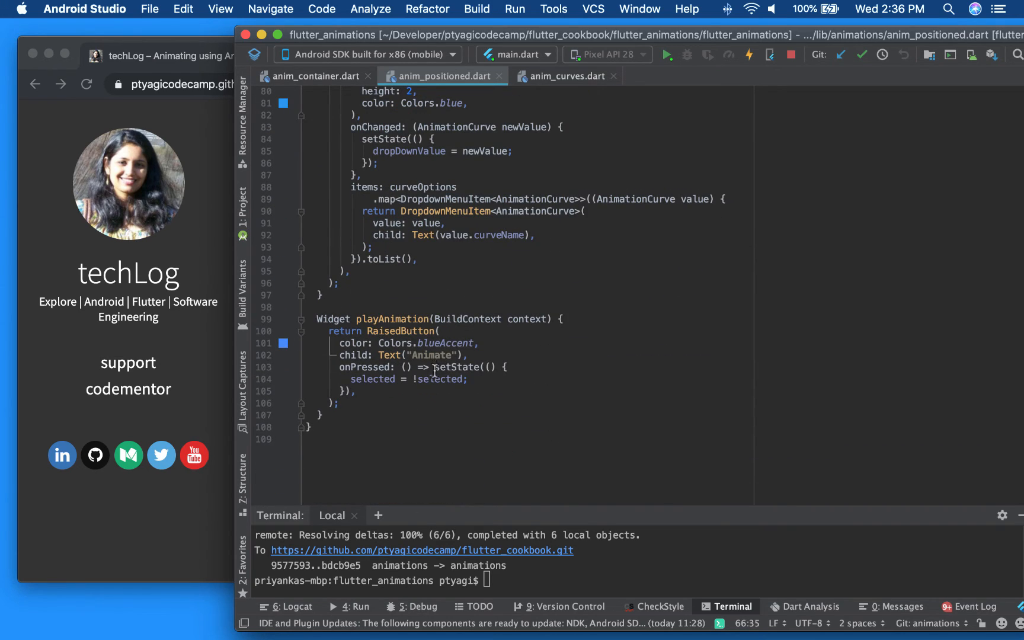
mouse_move(484, 379)
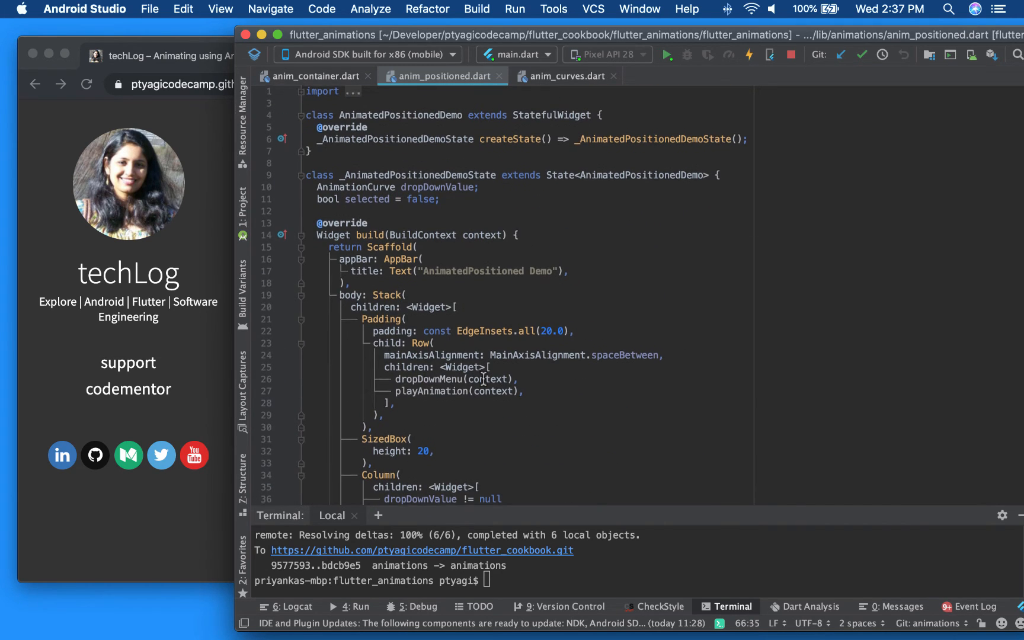
scroll("down", 3)
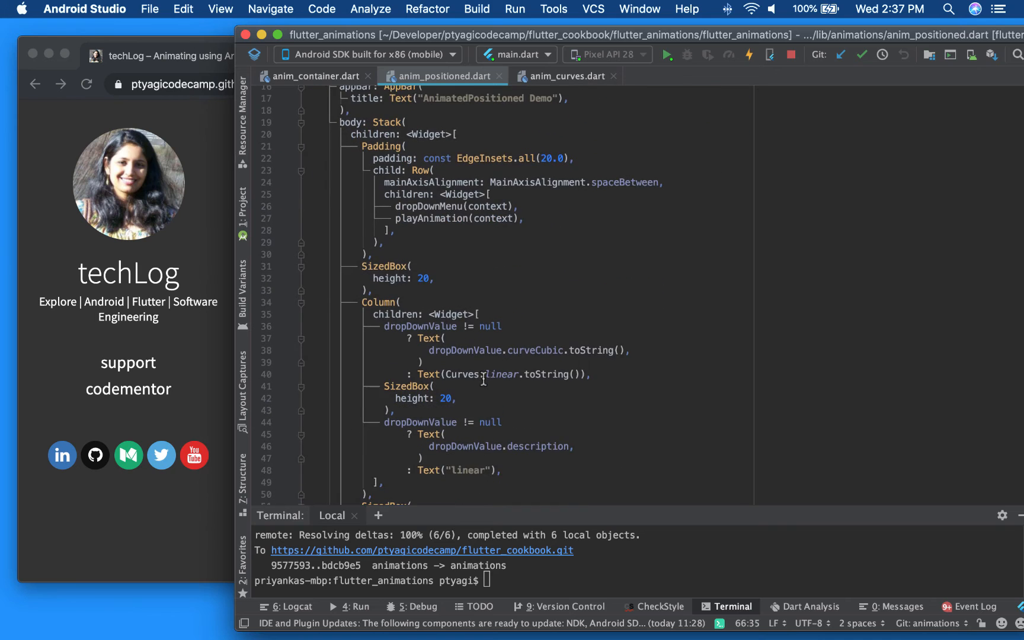
scroll("down", 3)
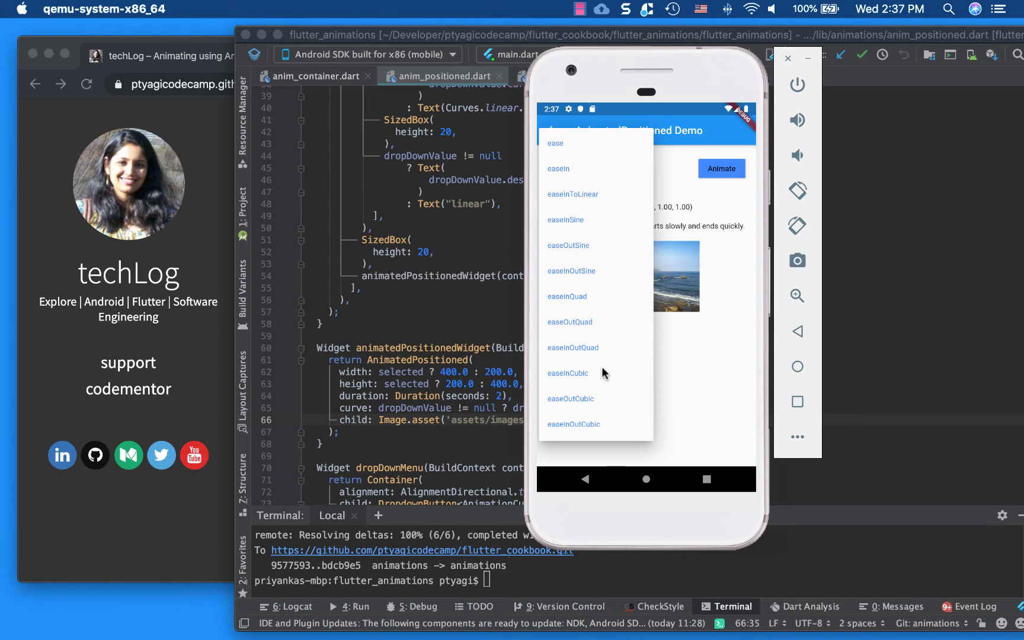
Pick the easeInCubic curve and animate the photo growing with it.
left_click(568, 373)
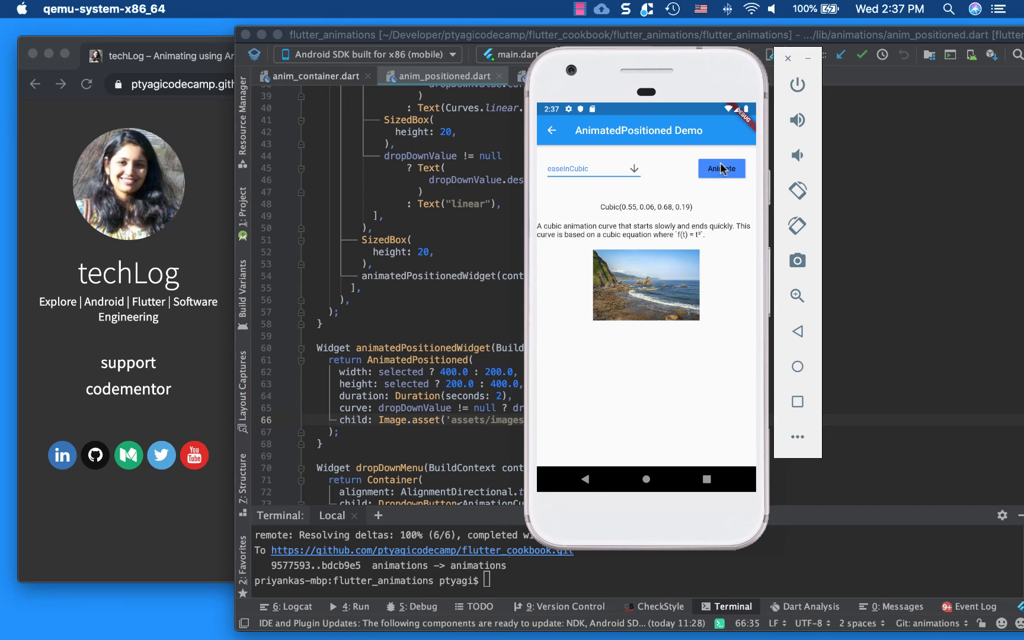
left_click(721, 168)
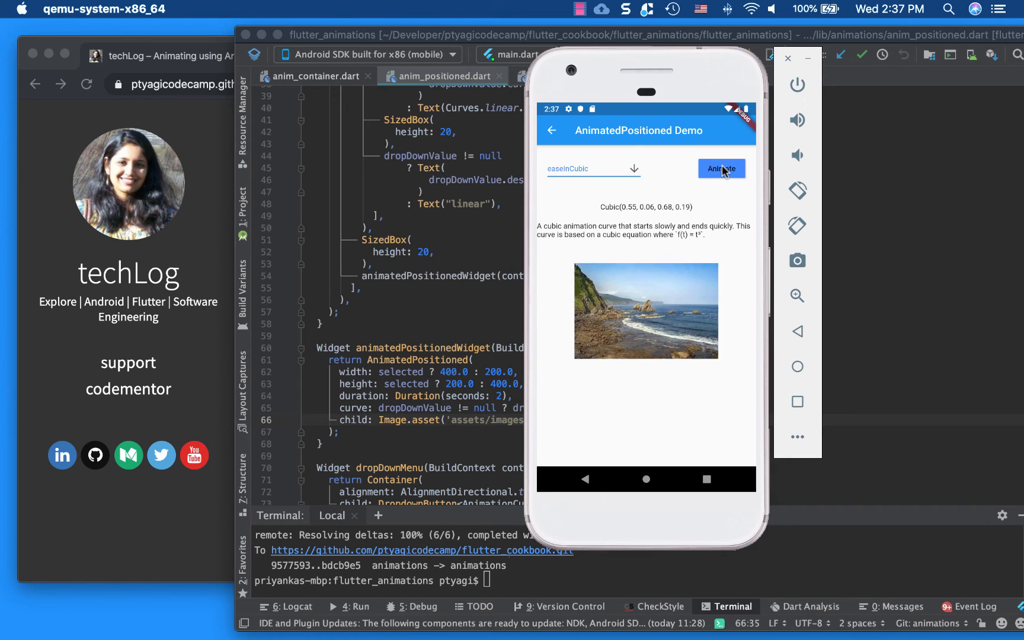
left_click(720, 168)
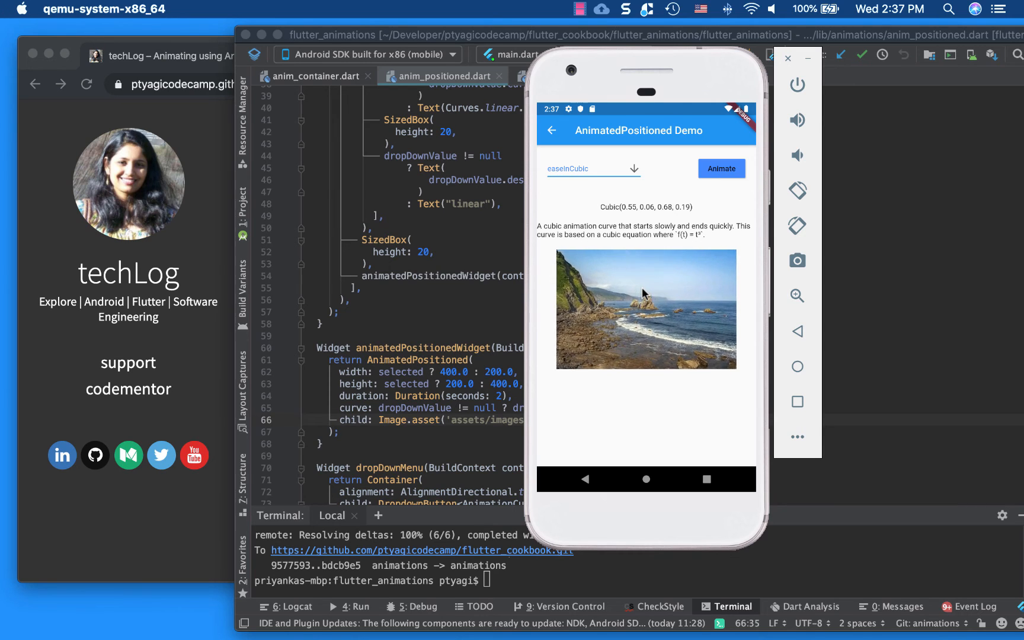
Replay Animate to shrink the photo and enlarge it again with easeInCubic.
left_click(720, 168)
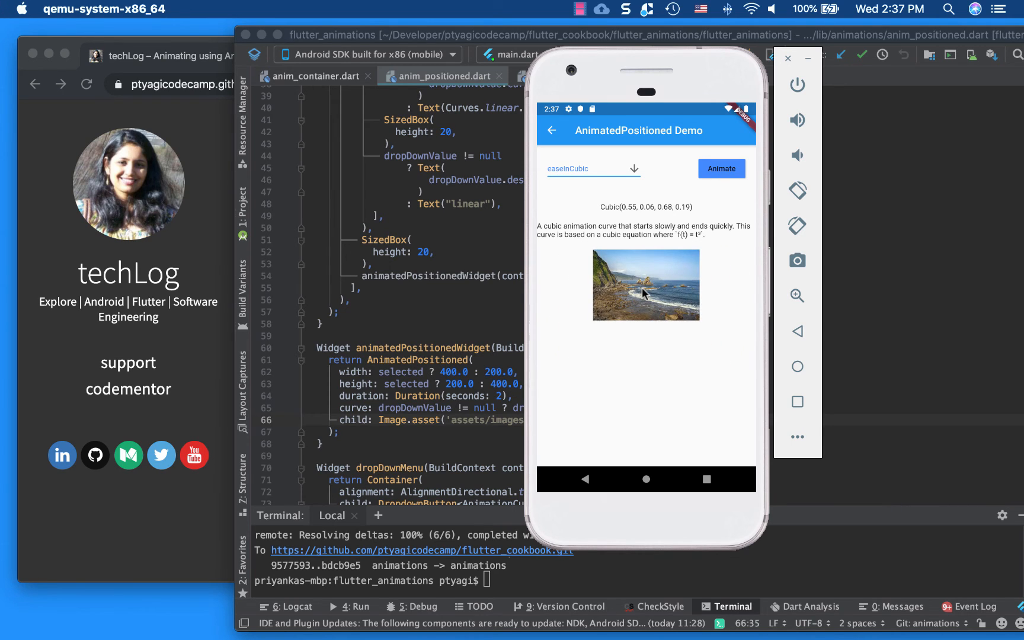
left_click(720, 168)
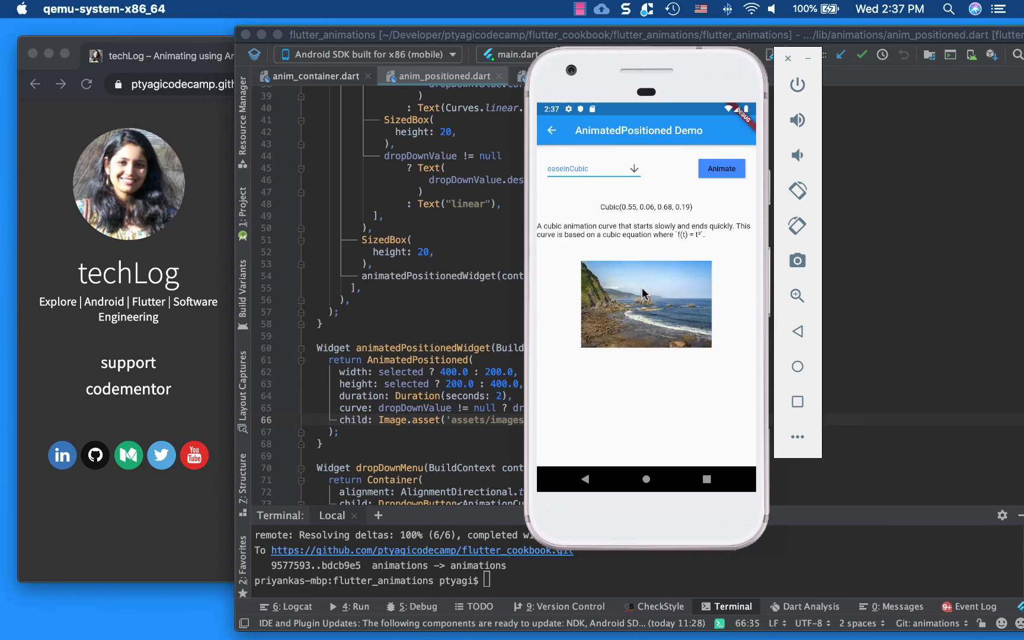
left_click(721, 169)
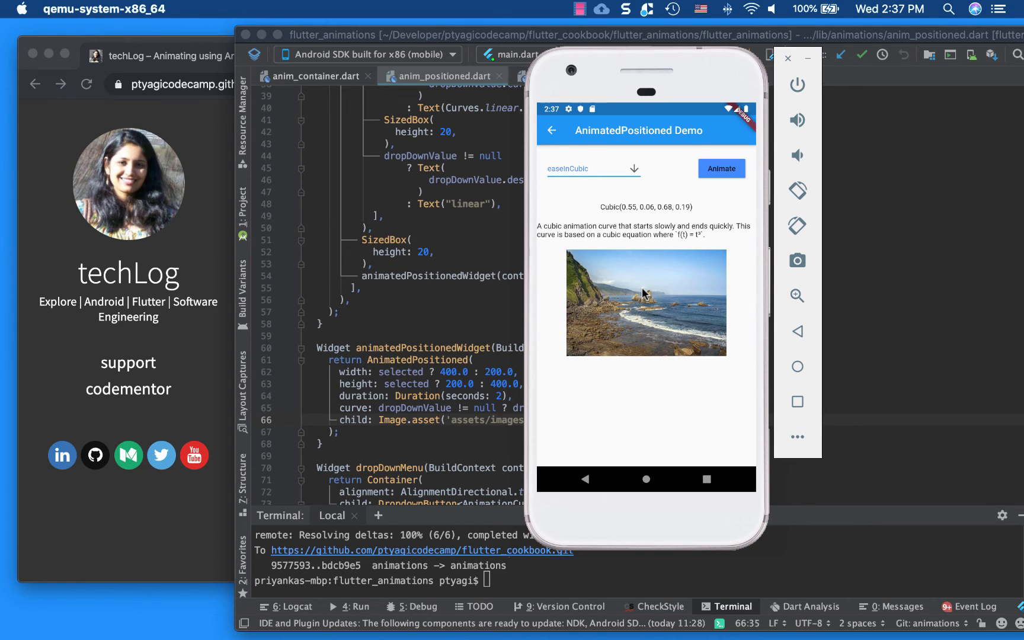
mouse_move(657, 327)
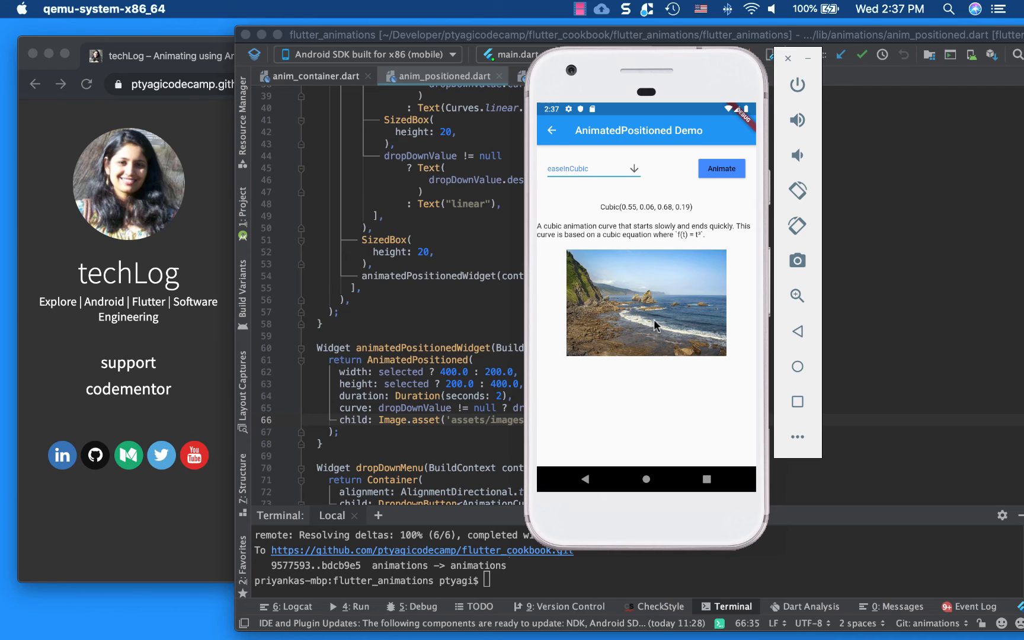
mouse_move(420, 388)
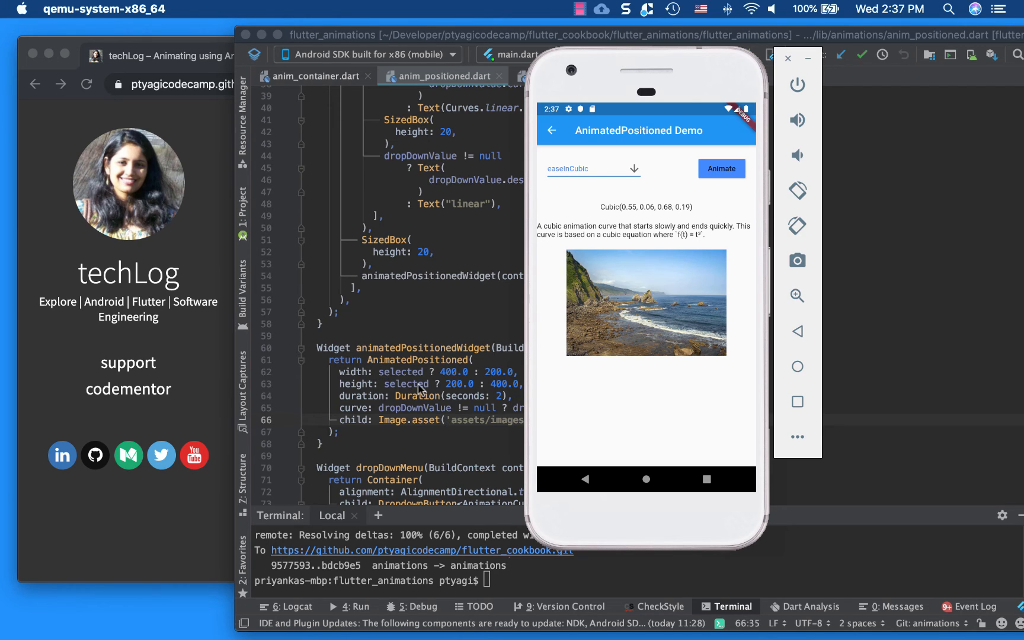
mouse_move(431, 385)
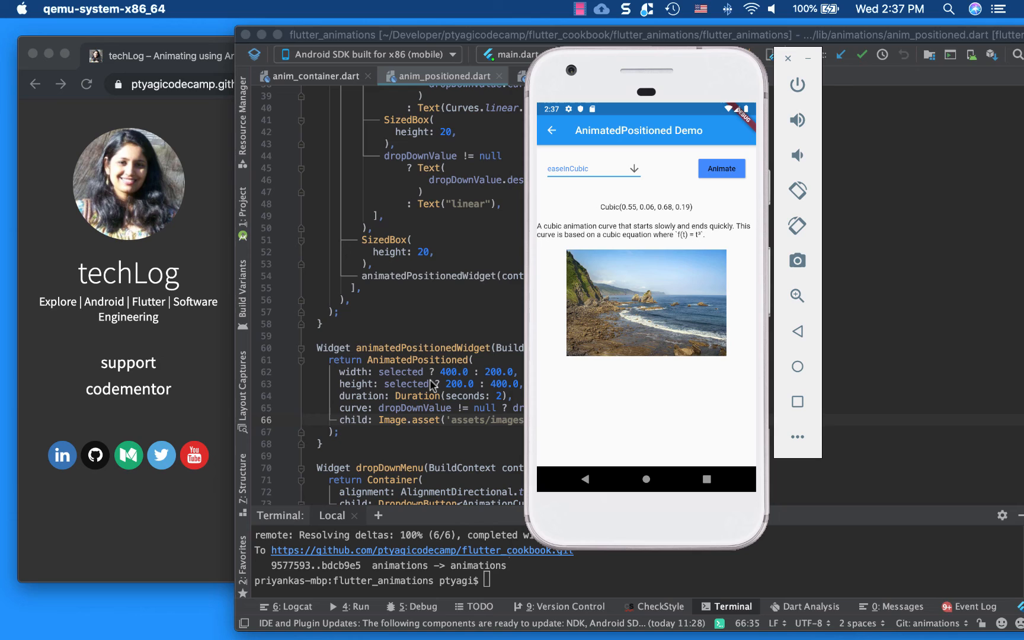
mouse_move(436, 383)
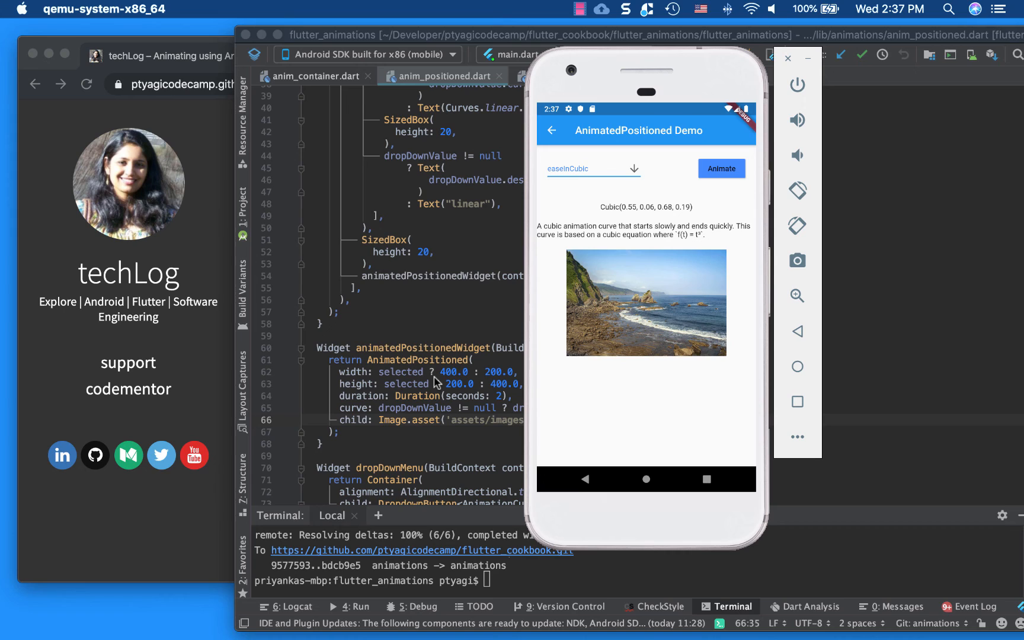
mouse_move(436, 384)
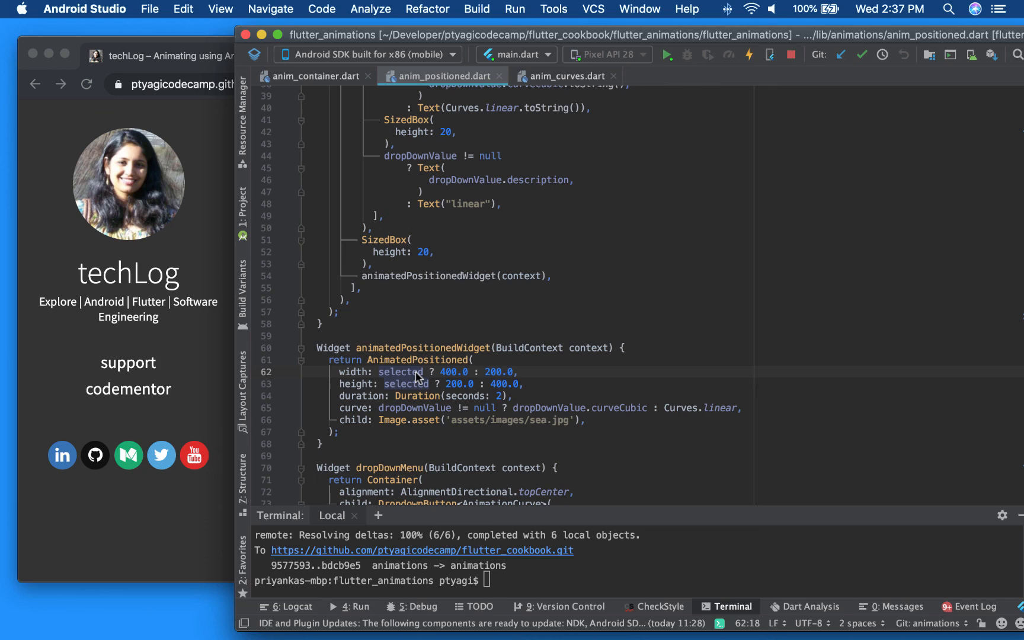
mouse_move(419, 380)
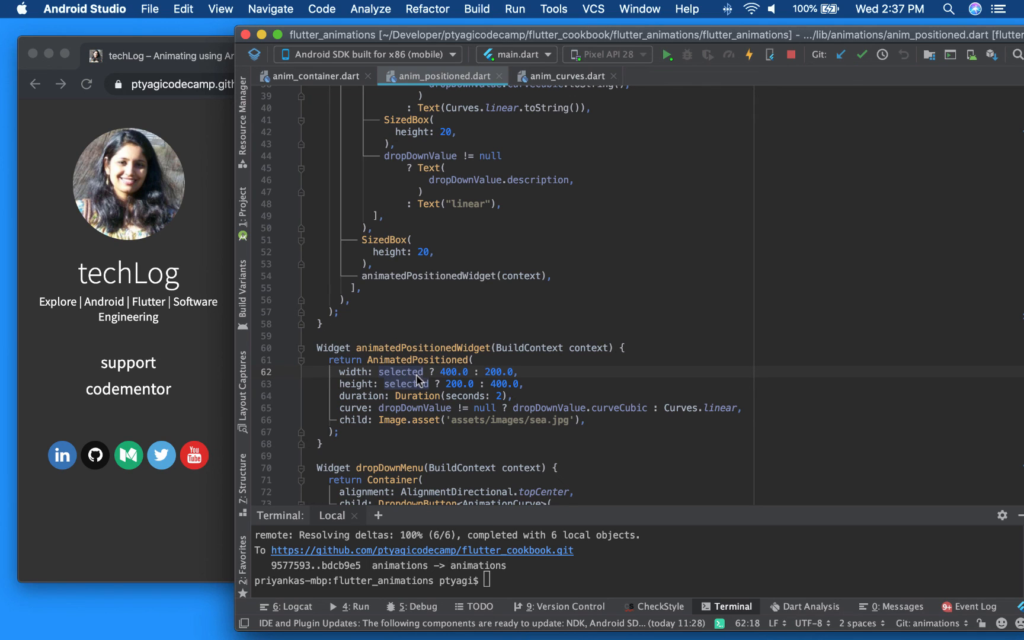